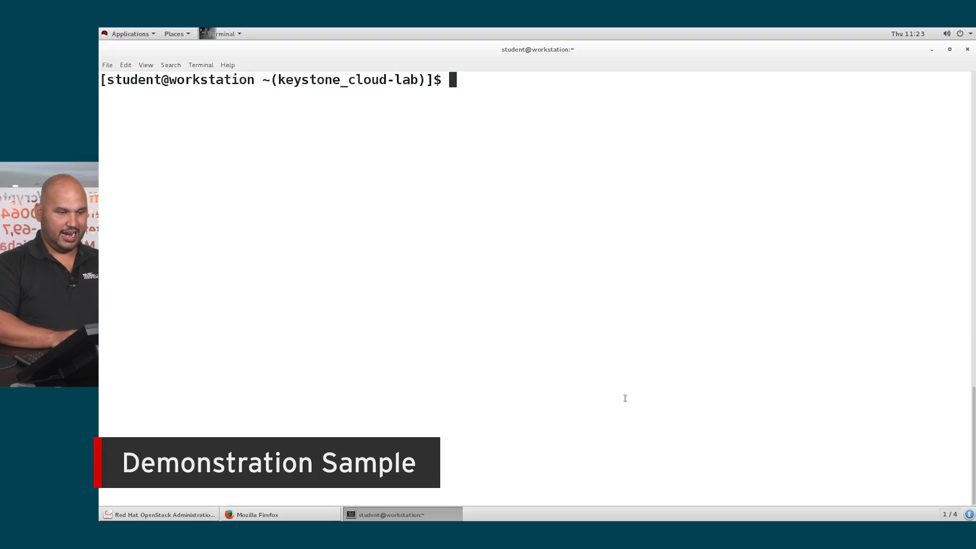
Step: Run 'openstack floating ip list' to show the project's three floating IPs
text(openstack)
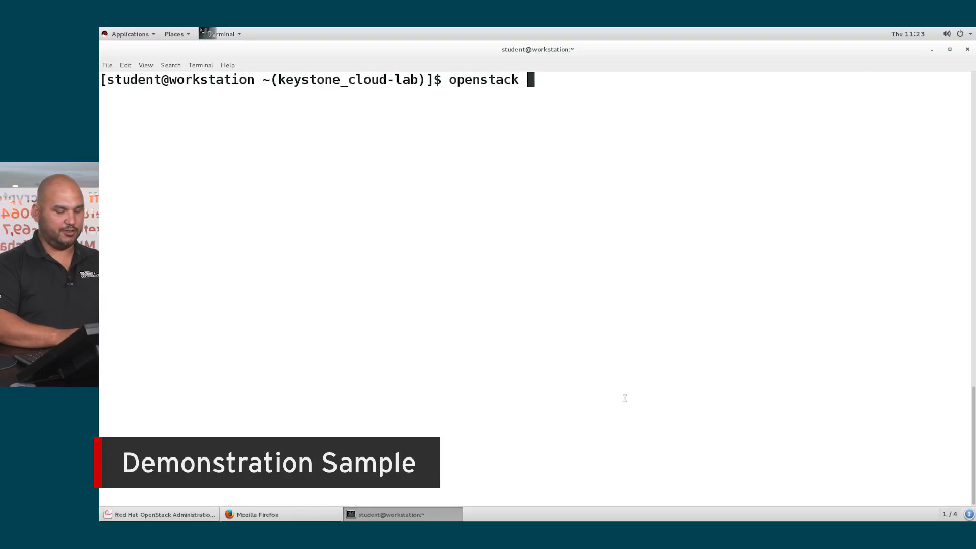
text(floating ip list)
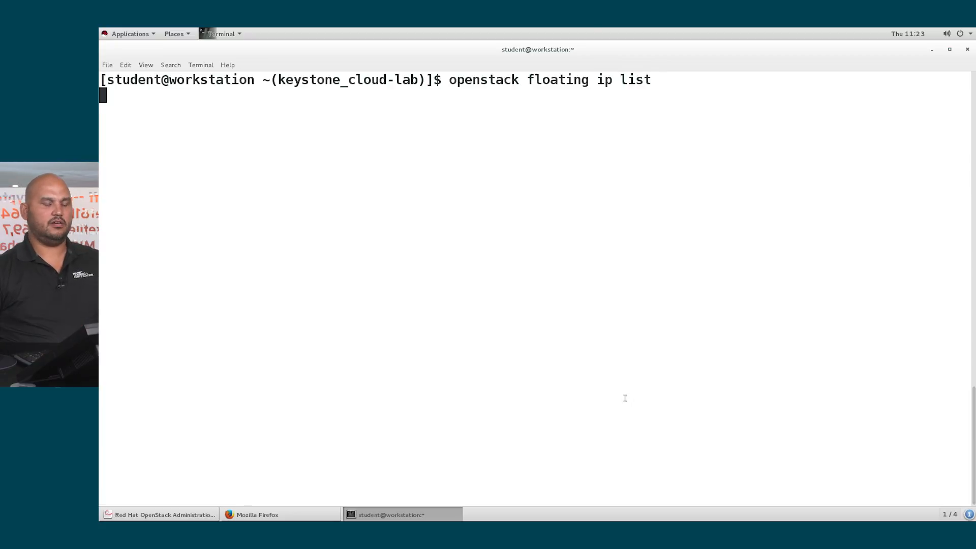
key(Return)
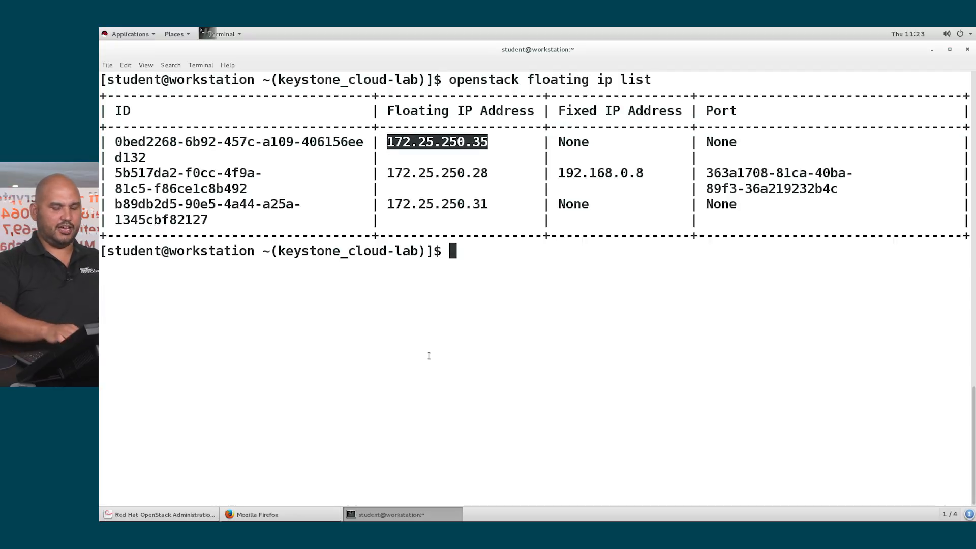
Step: Type 'openstack server add floating ip' at the prompt without running it
text(openstack server add)
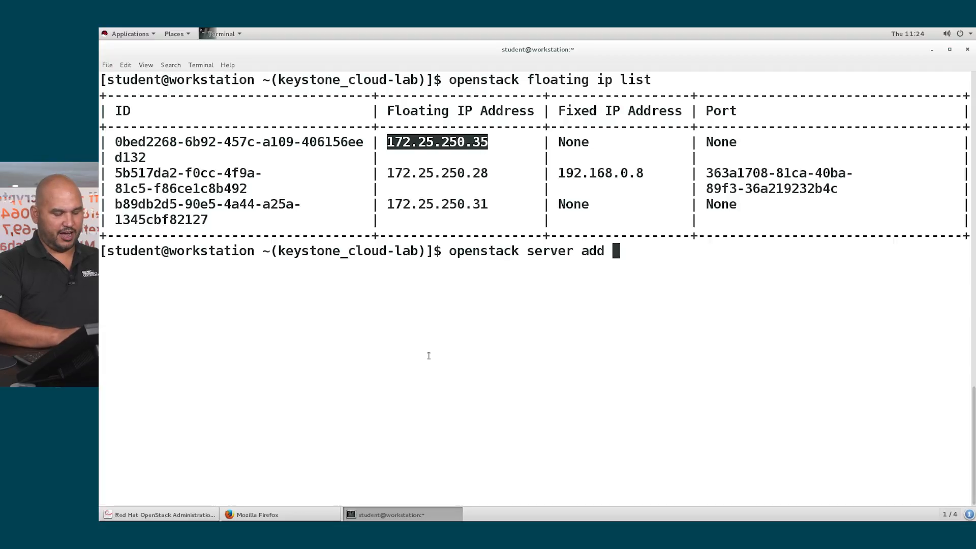
text(floating ip)
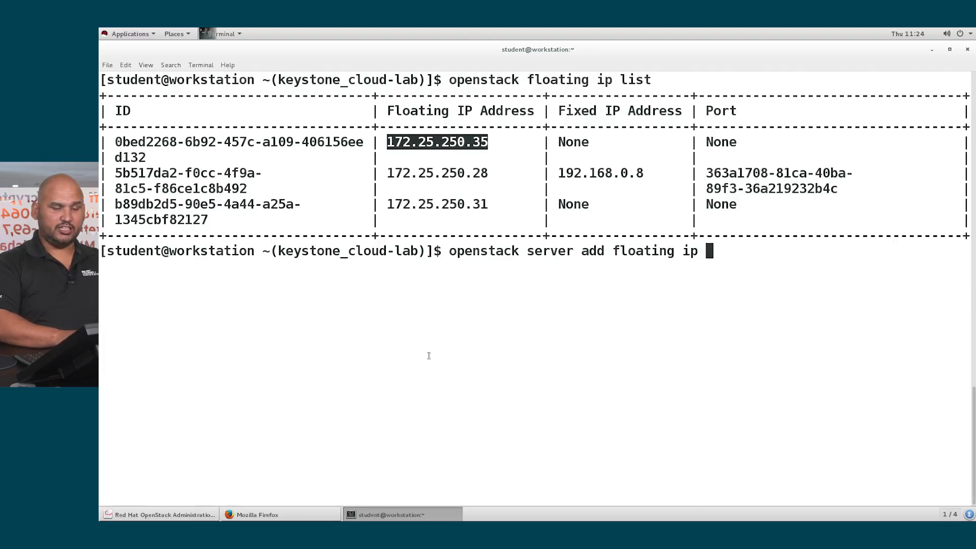